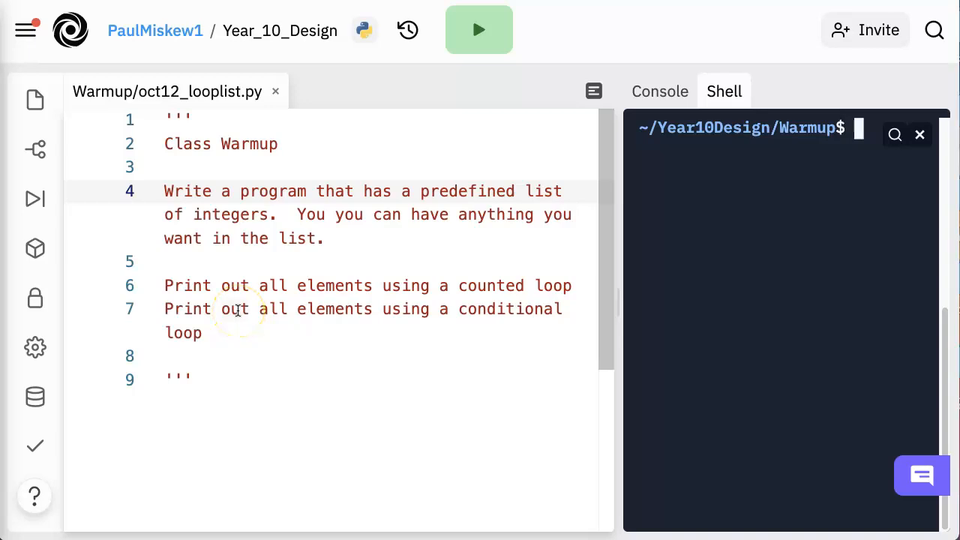
mouse_move(163, 231)
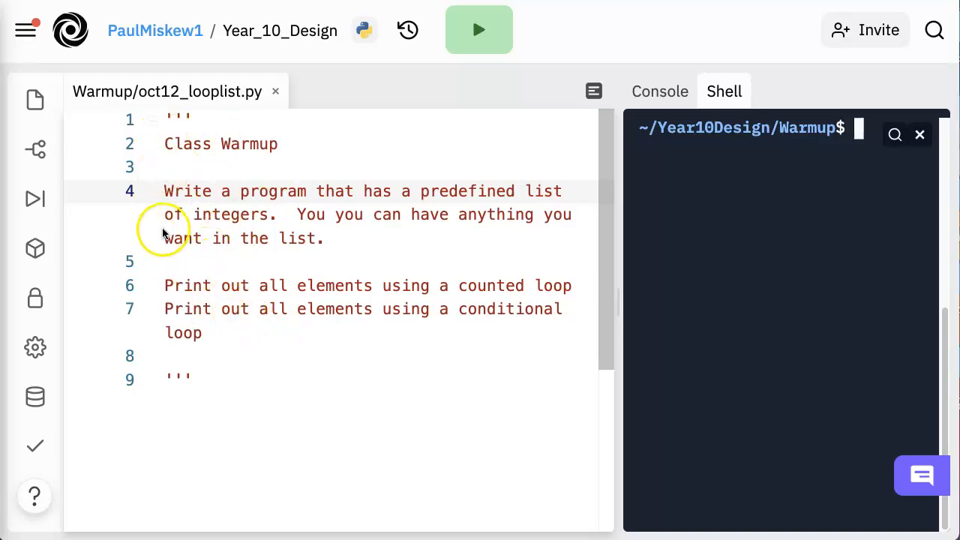
mouse_move(347, 215)
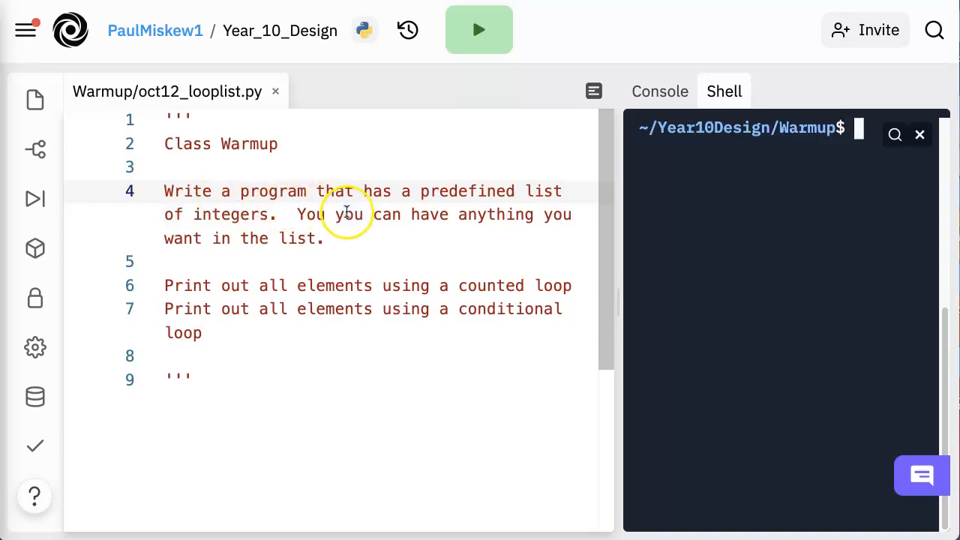
mouse_move(307, 238)
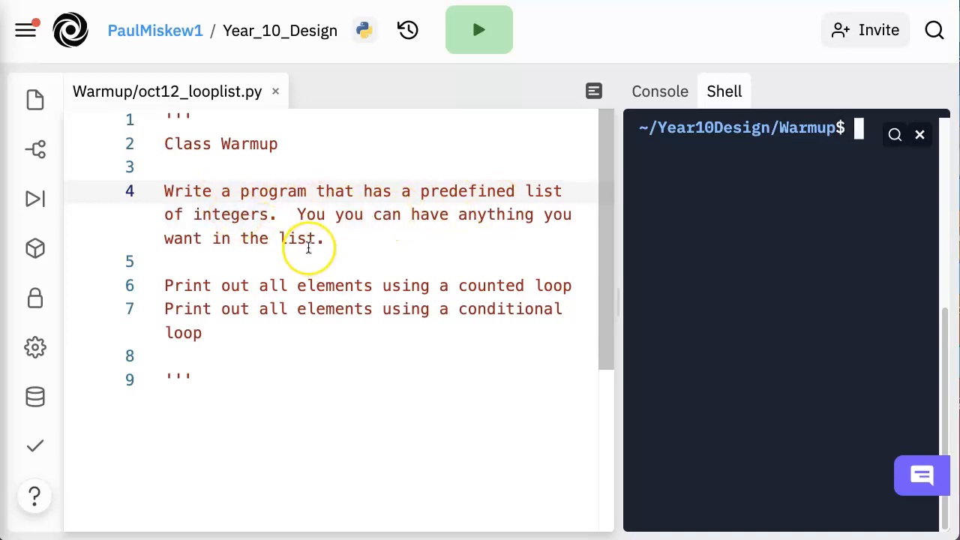
mouse_move(195, 291)
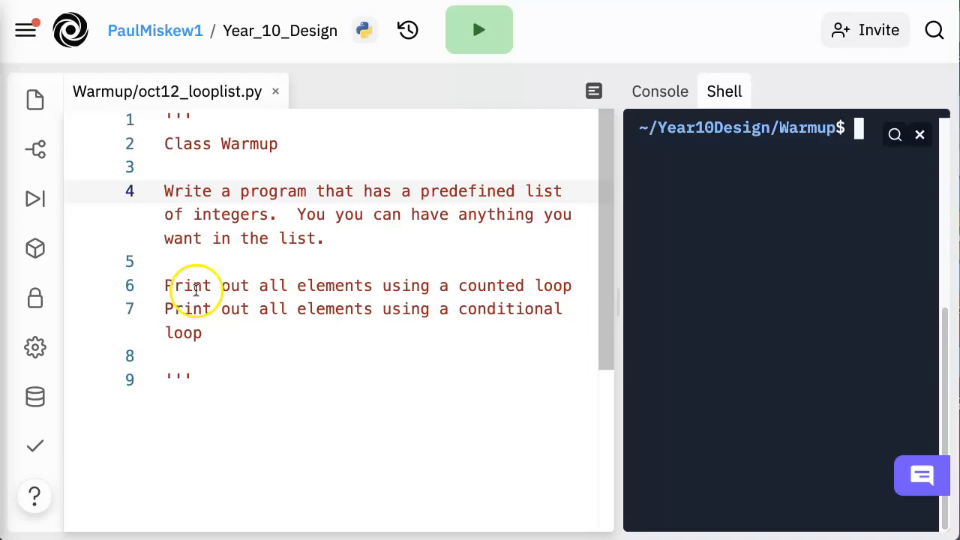
mouse_move(423, 288)
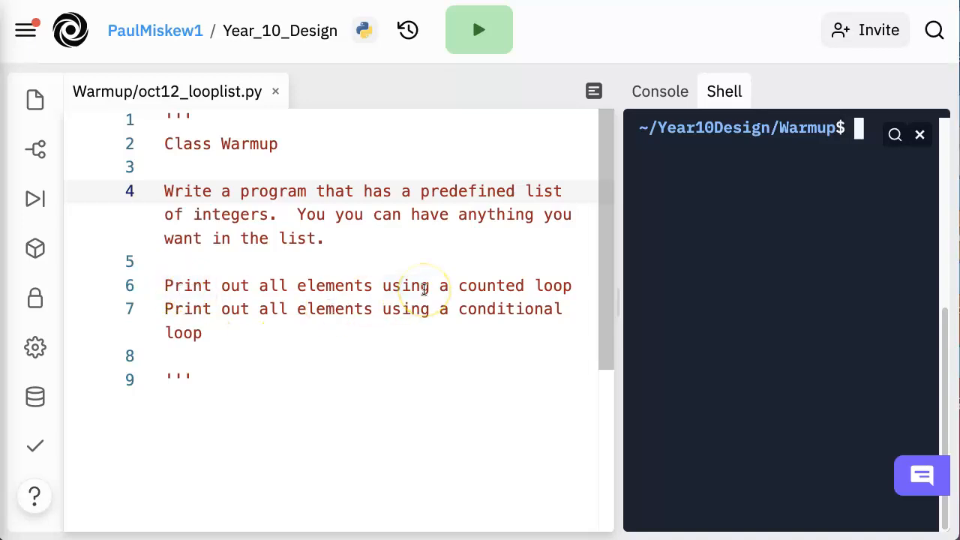
Step: Define lst = [1,6,4,2,7,9,5,3] on a new line below the docstring
left_click(132, 308)
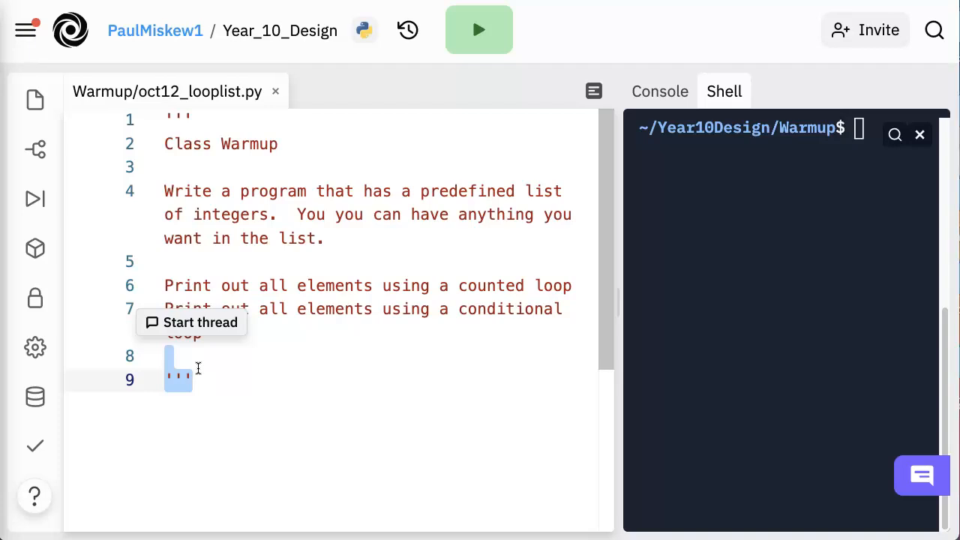
key("enter")
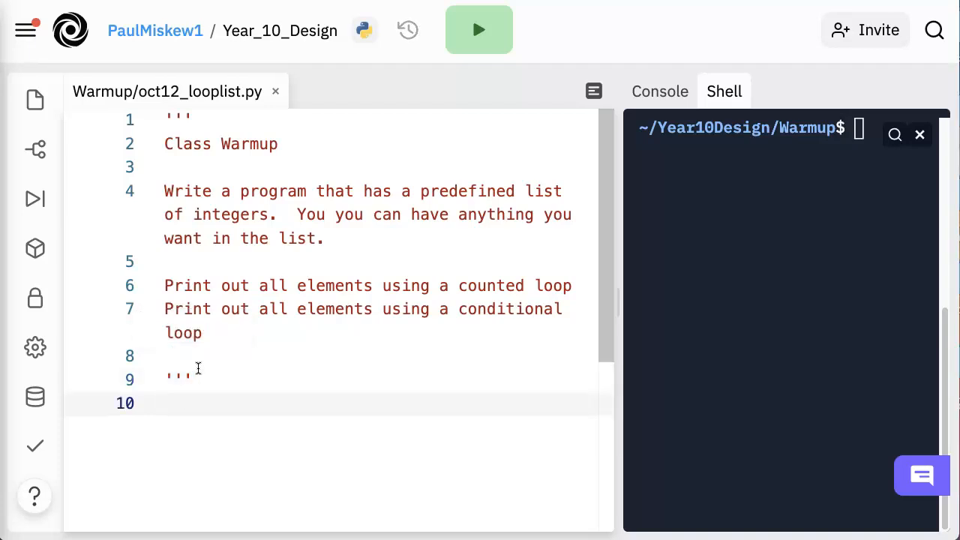
type("lst = [1,6]")
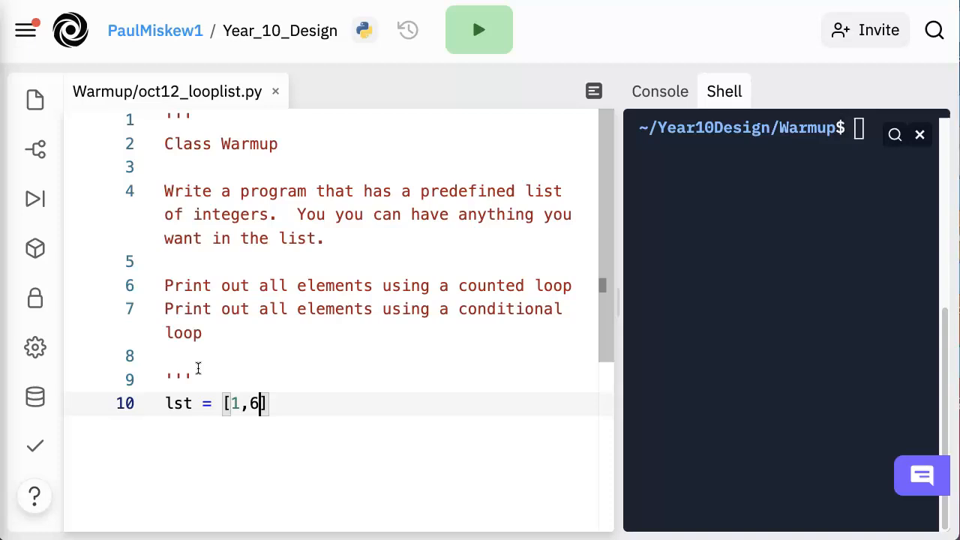
type(",4,2,7,9,5,3")
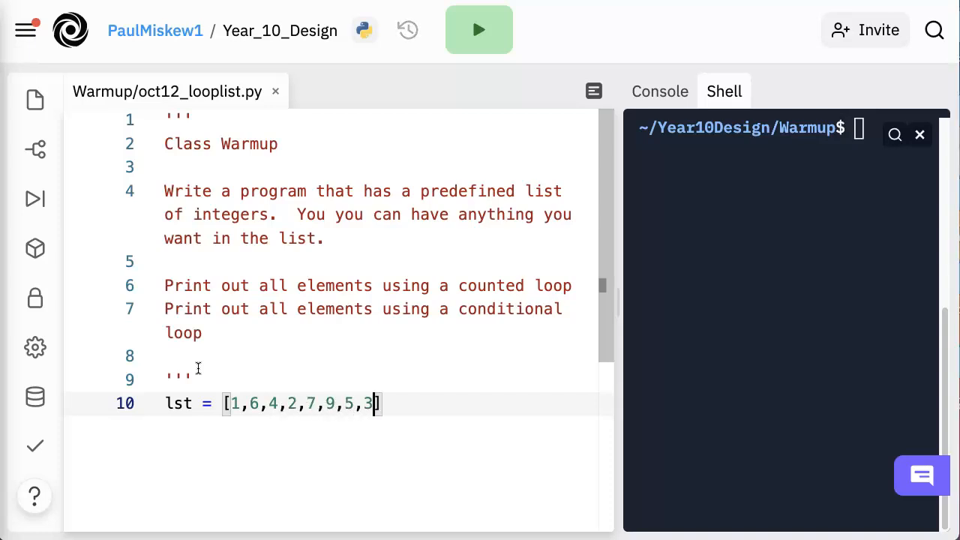
Step: Comment the list with #length = 8, index 0 to 7
type("#")
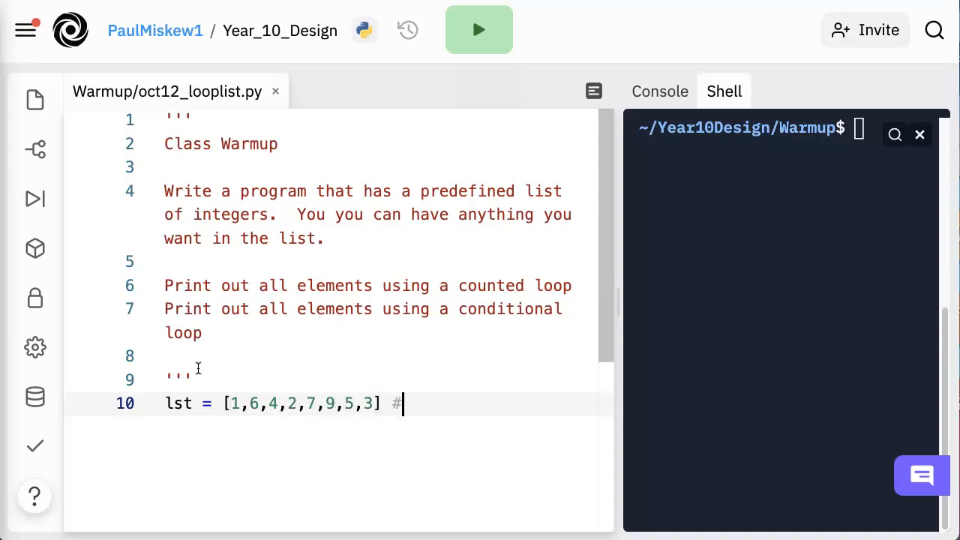
type("length")
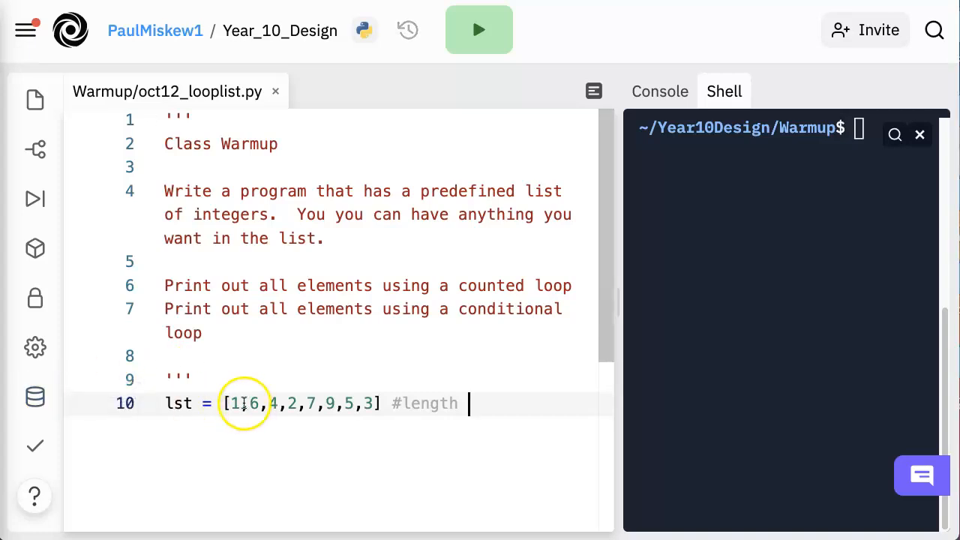
left_click_drag(233, 404, 306, 403)
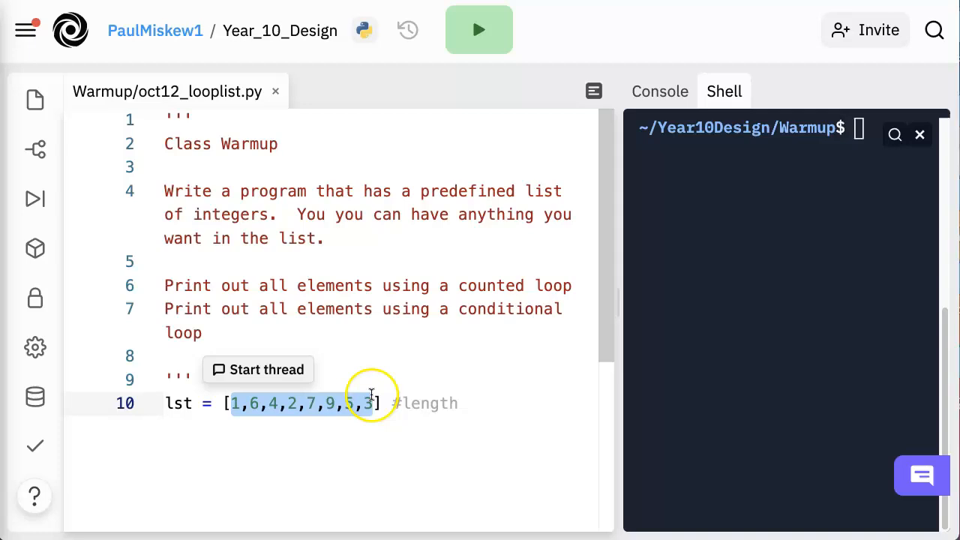
type("= 8")
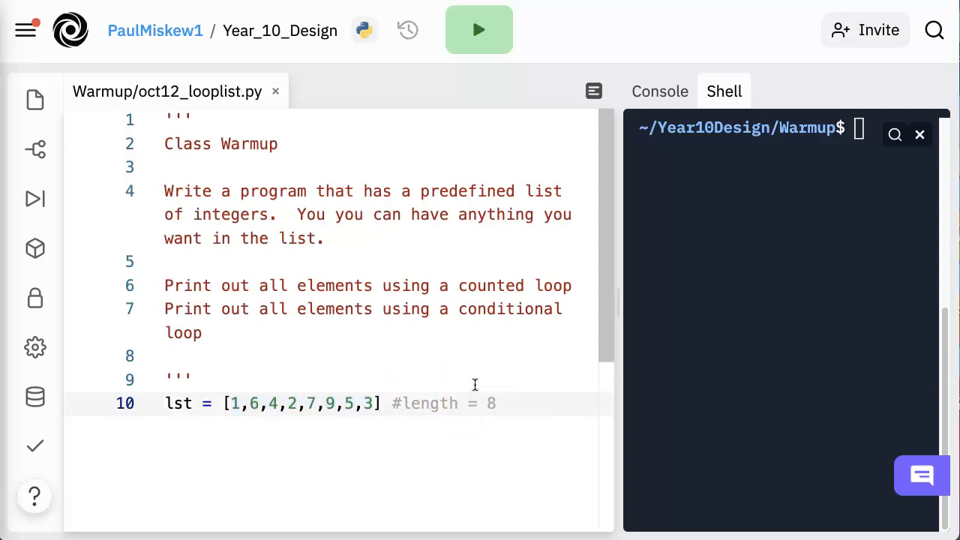
type("i")
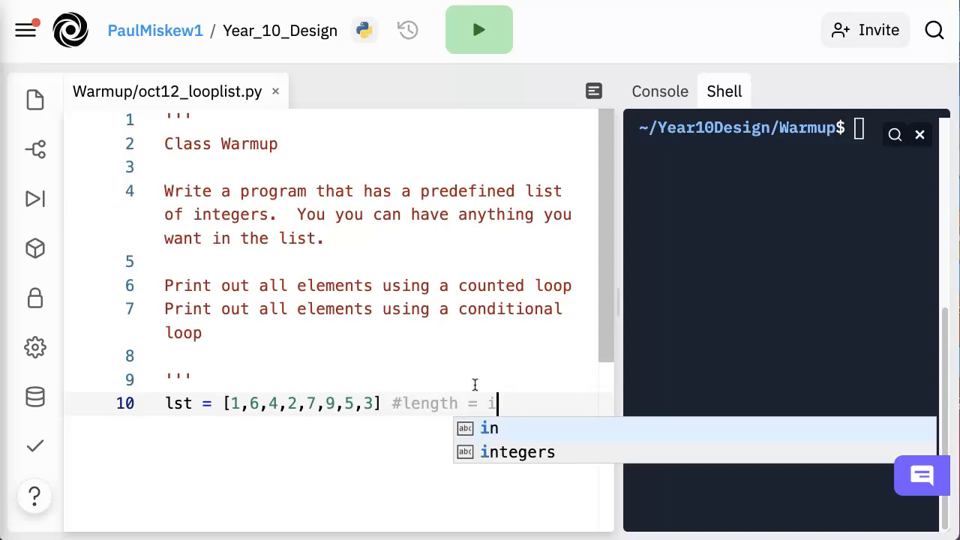
type("8,")
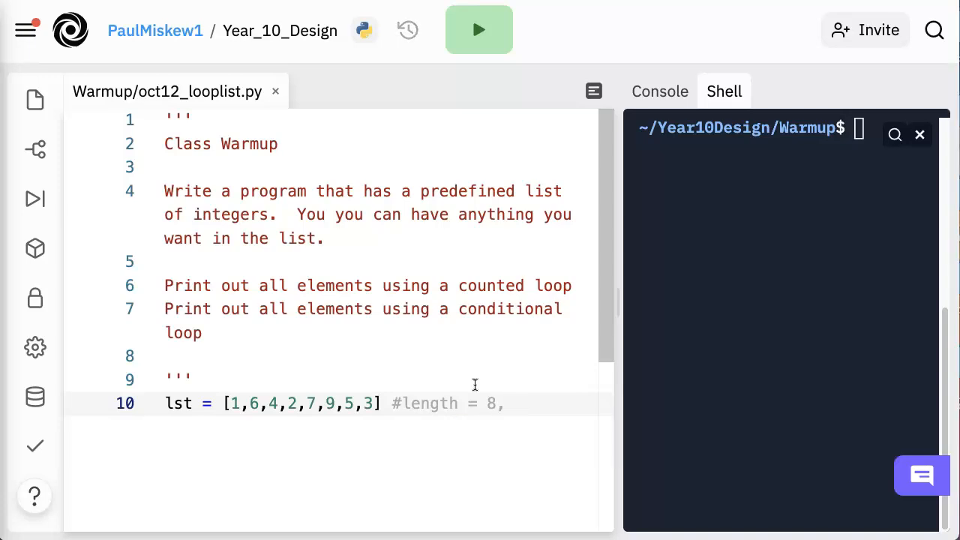
type("index 0 to")
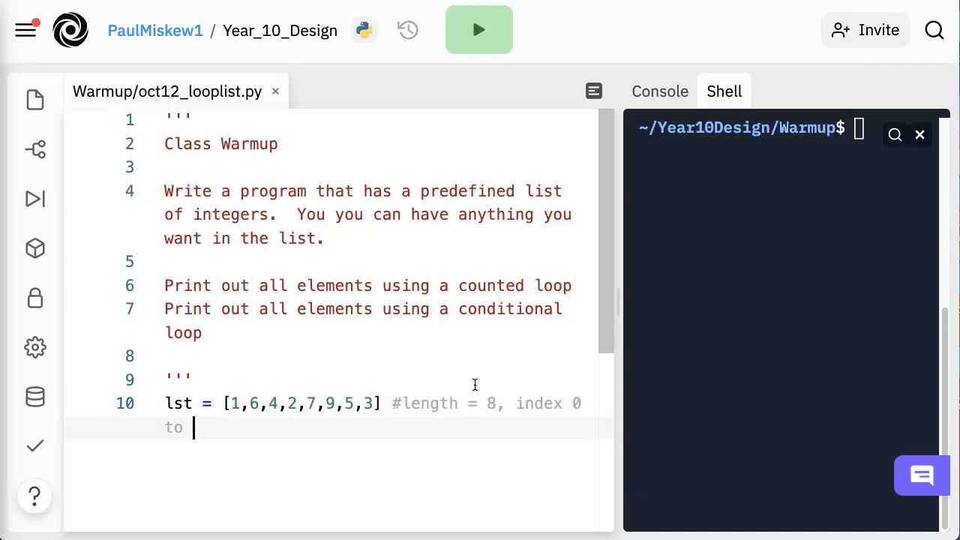
type("7")
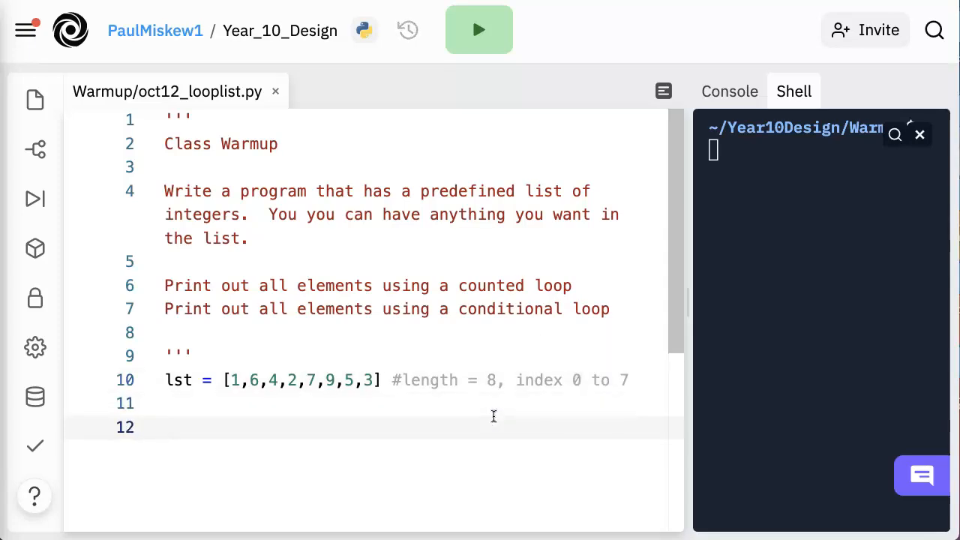
Step: Add for i in range(0,len(lst),1): printing lst[i], and widen the Shell pane
type("for i in range(")
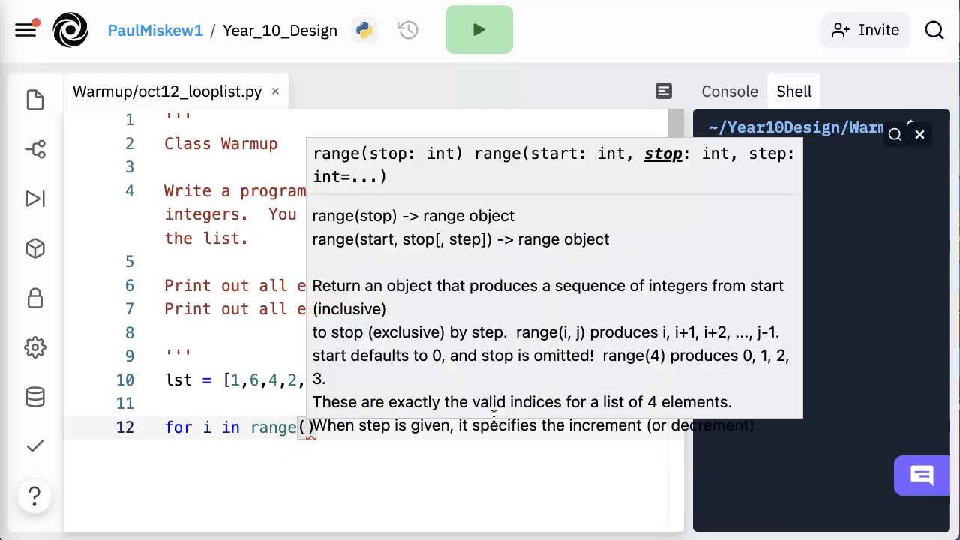
type("0,len(lst")
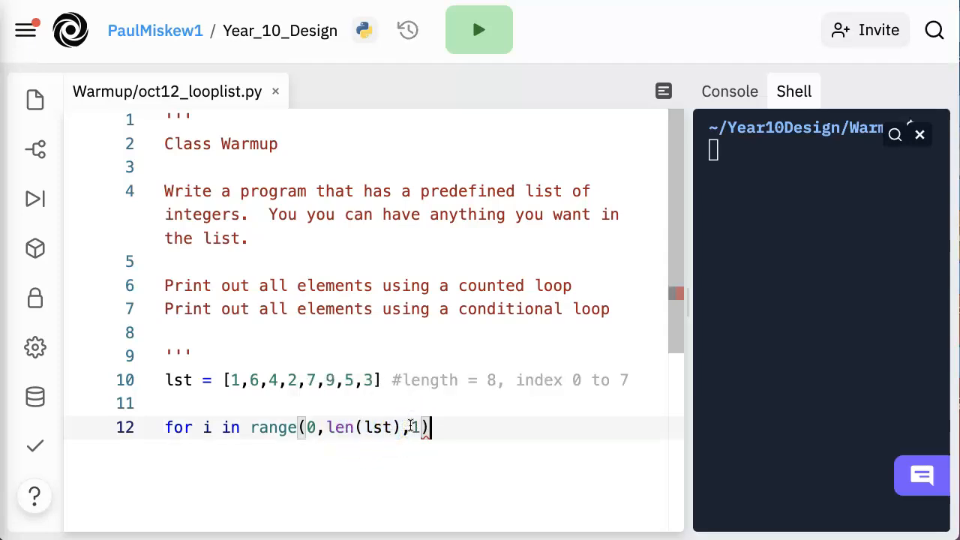
type("print(lst[i")
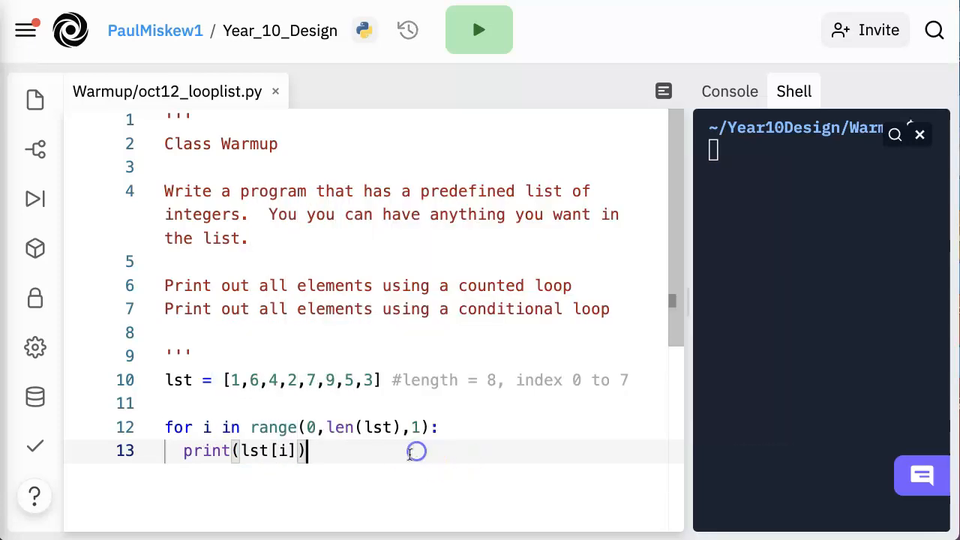
double_click(273, 450)
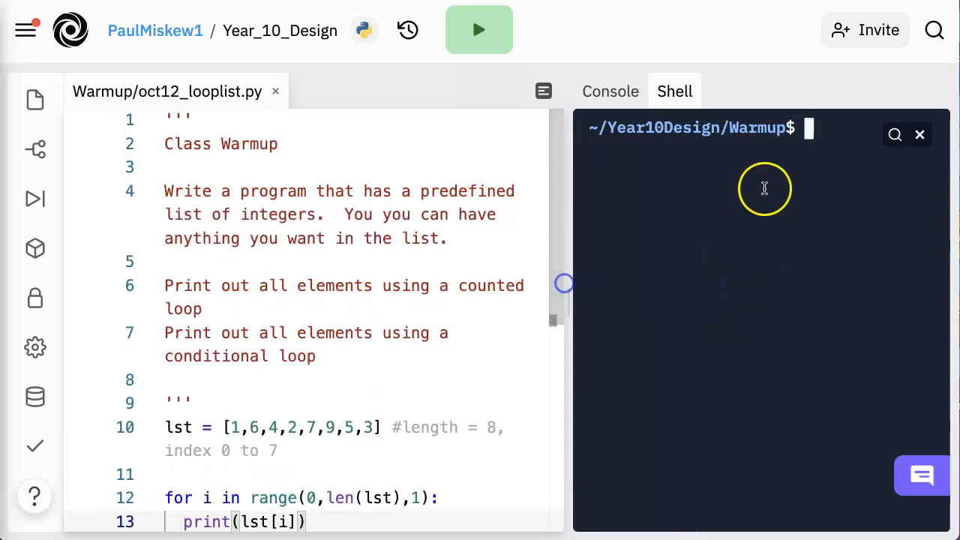
Step: Run python3 oct12_looplist.py in the Shell to print every list element
type("python3 oct")
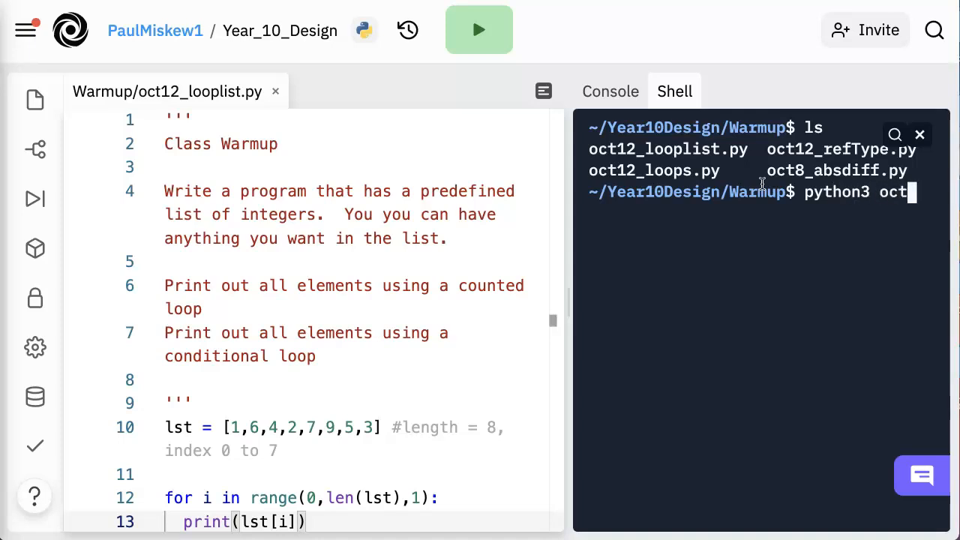
type("12")
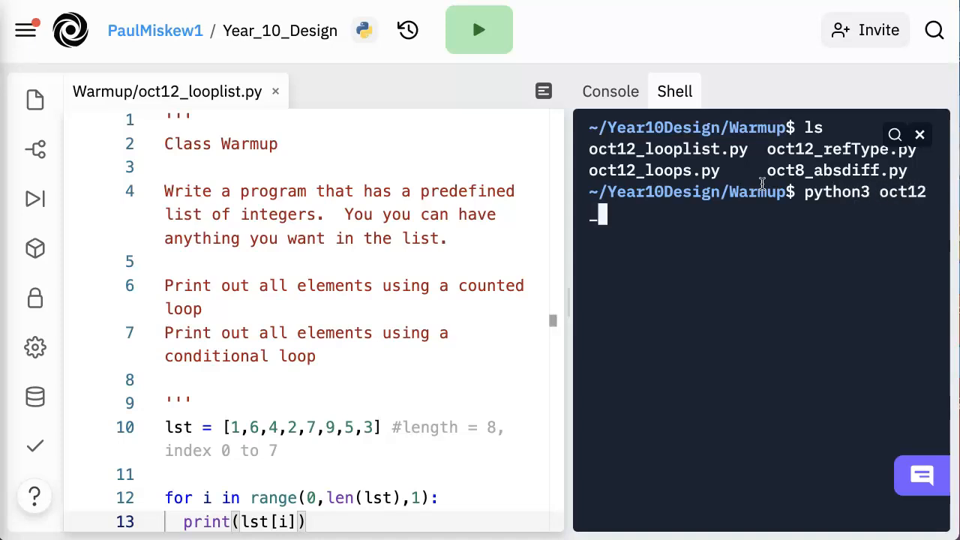
type("_loop")
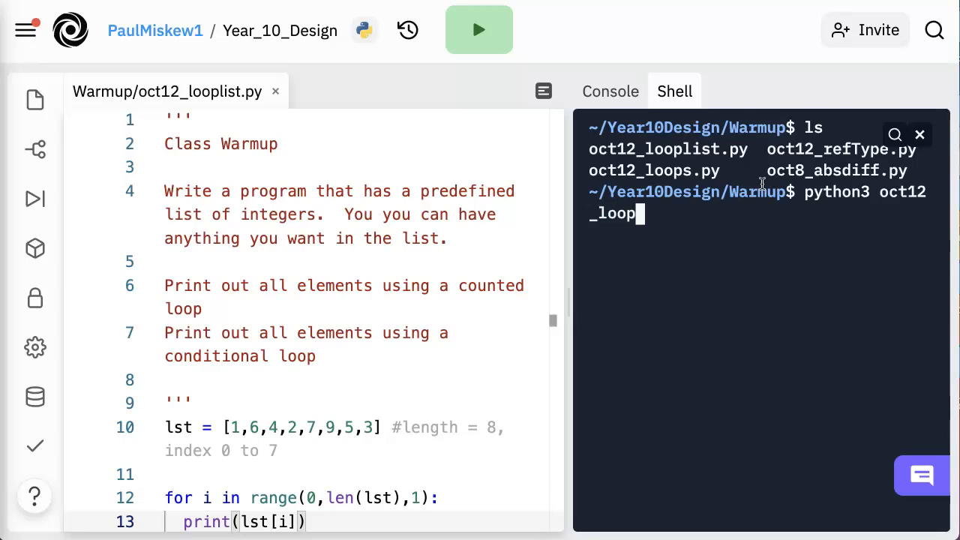
type("list.py")
left_click(345, 437)
type(",7,5,34")
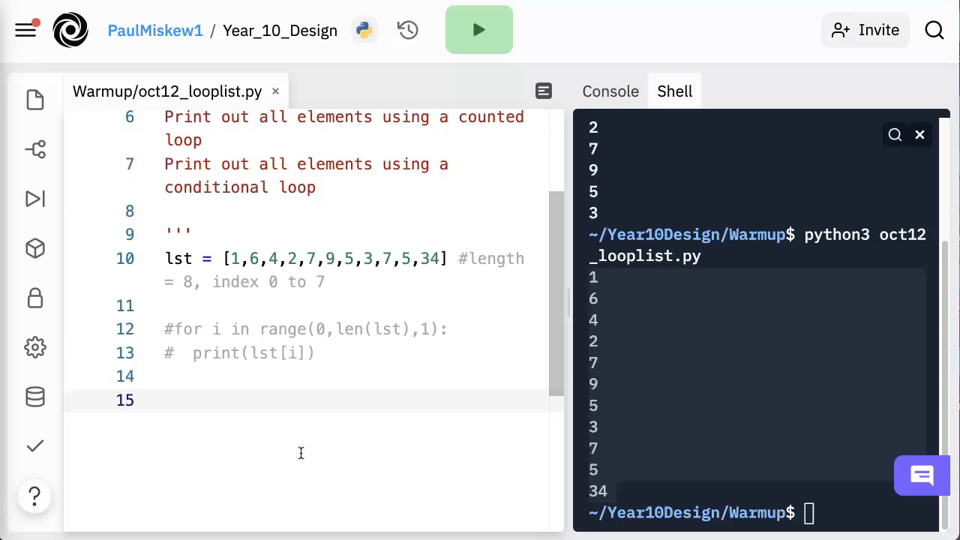
Step: Add i = 0 and while (i < len(lst)): printing lst[i], which loops on 1 endlessly
type("i = 0")
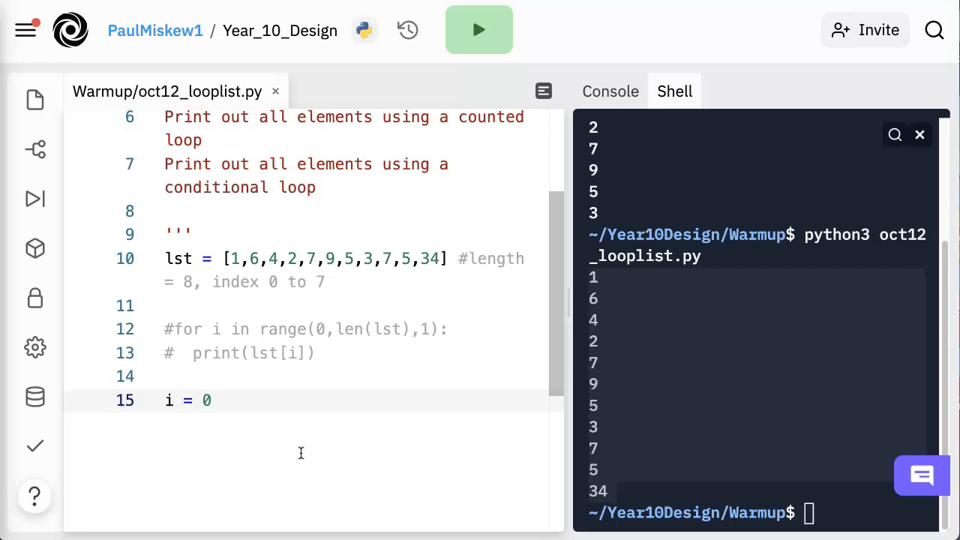
type("while")
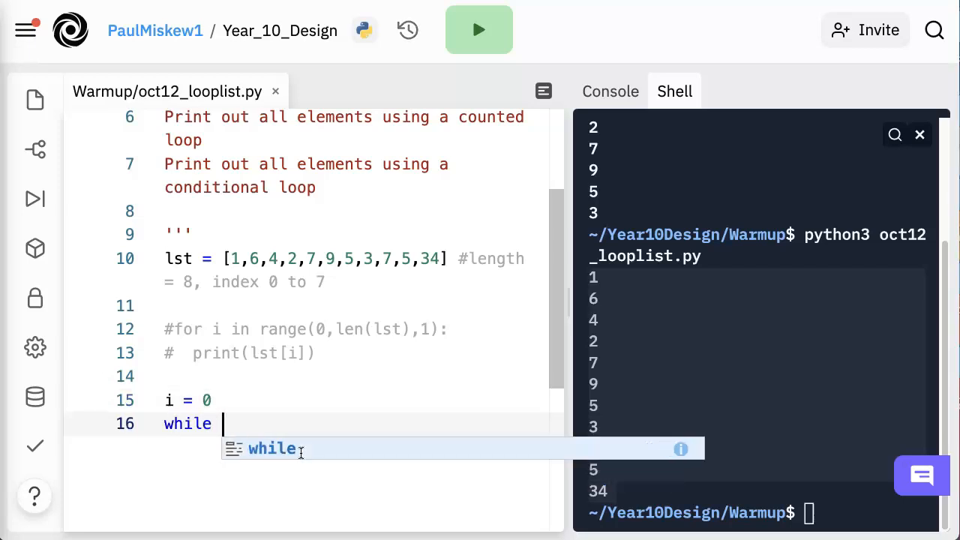
type("(i <")
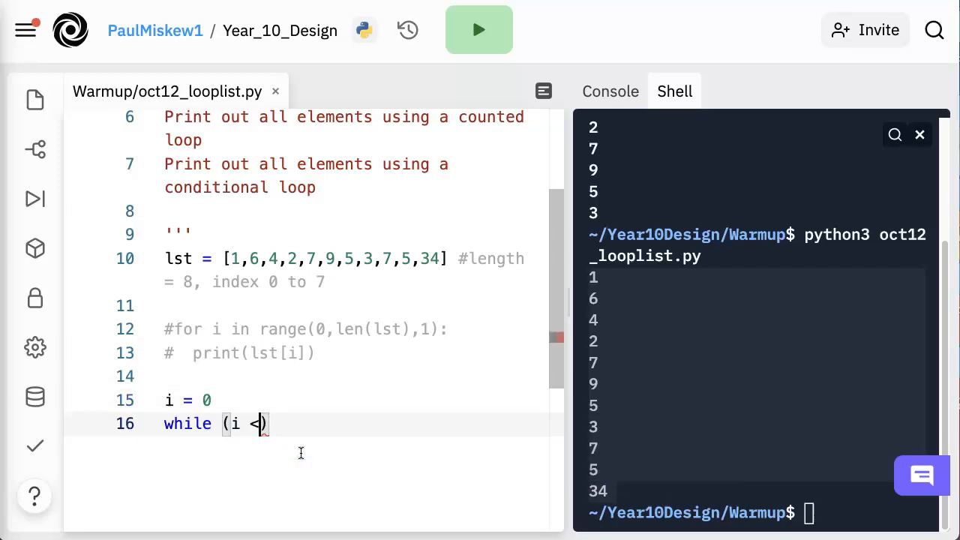
type("lst")
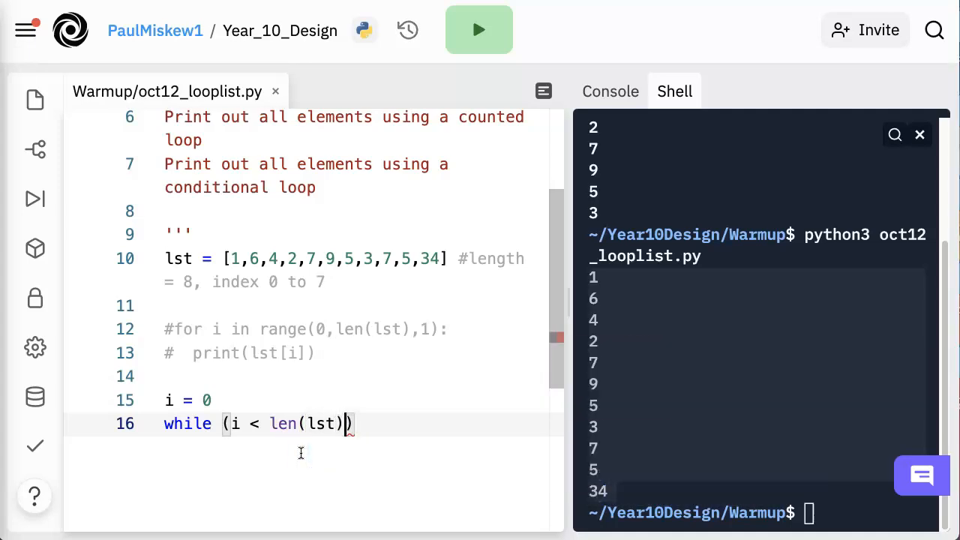
type(":")
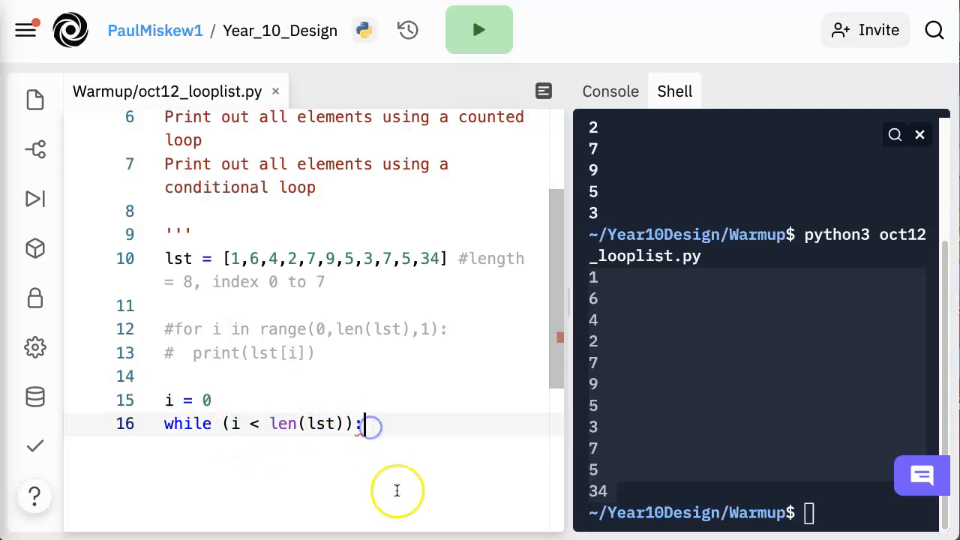
type("print")
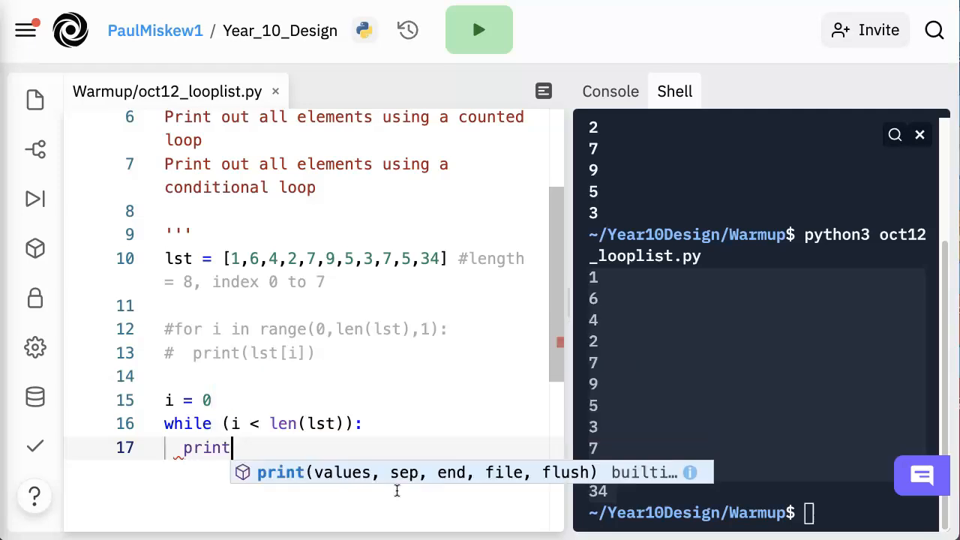
type("(lst[i])")
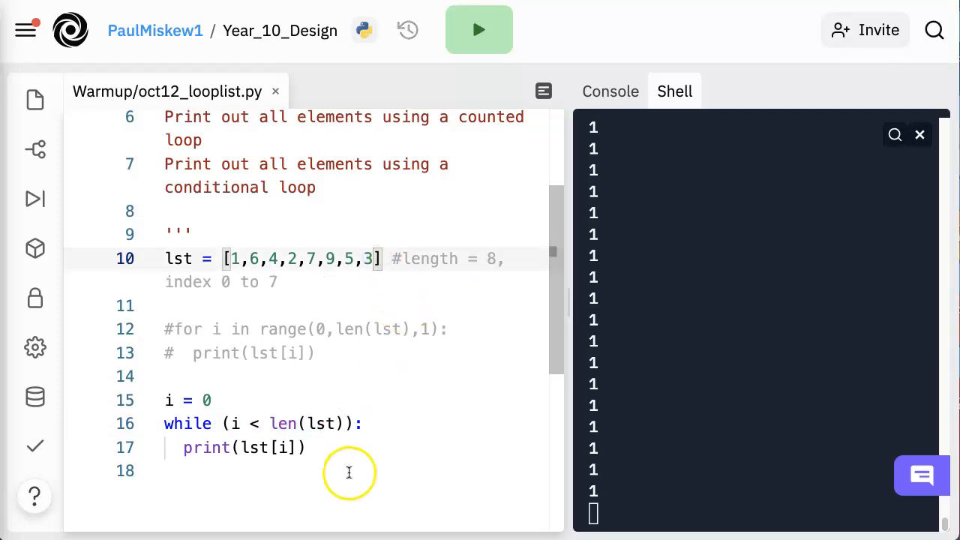
Step: Add i = i + 1 inside the while loop, clear the Shell and rerun to print the eight elements once
left_click(308, 447)
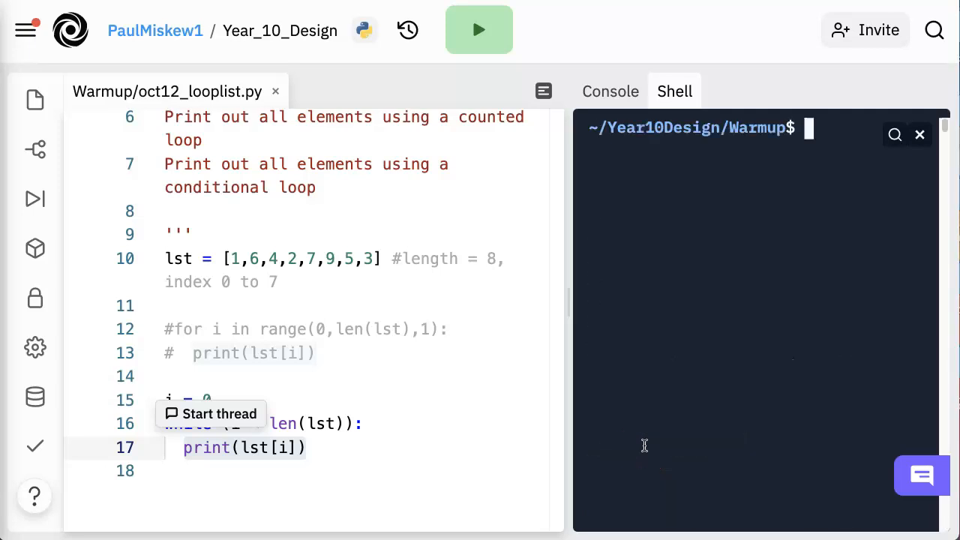
type("i")
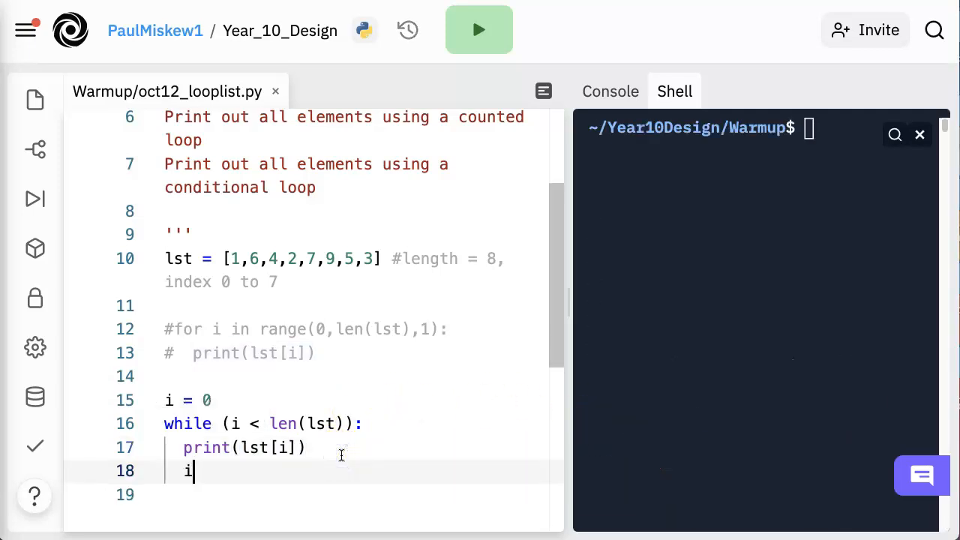
type("= i + 1")
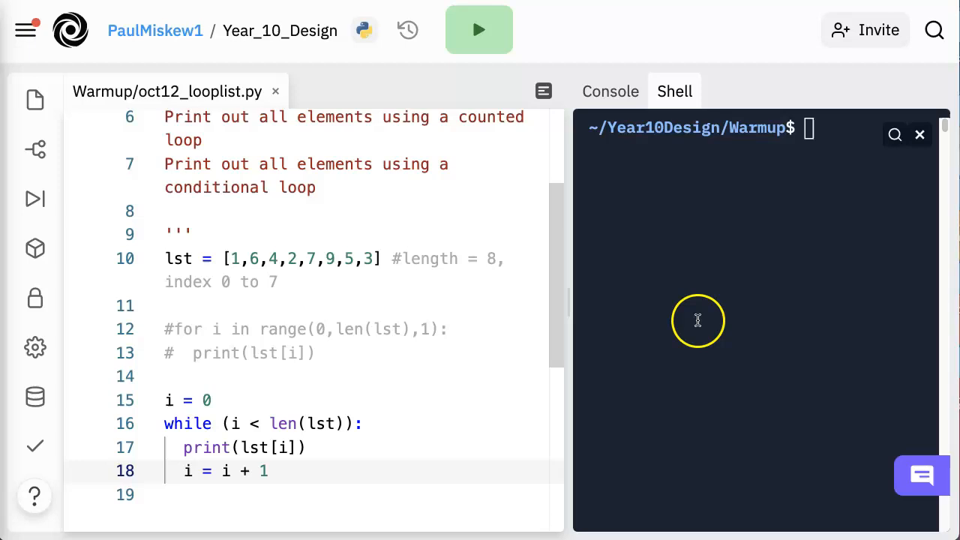
type("clear")
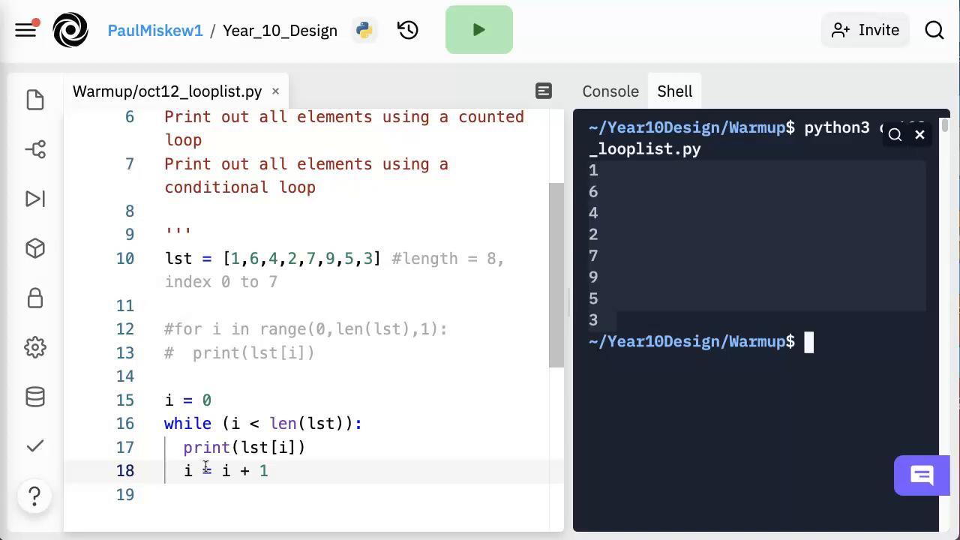
mouse_move(219, 471)
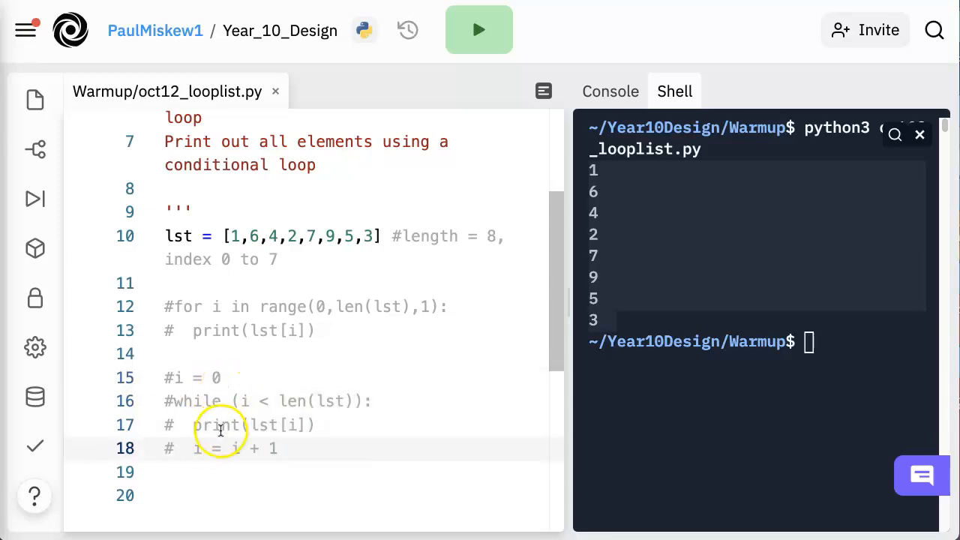
Step: Add for elements in lst: printing elements, then rerun the file to list 1, 6, 4, 2, 7, 9, 5, 3
scroll("down", 3)
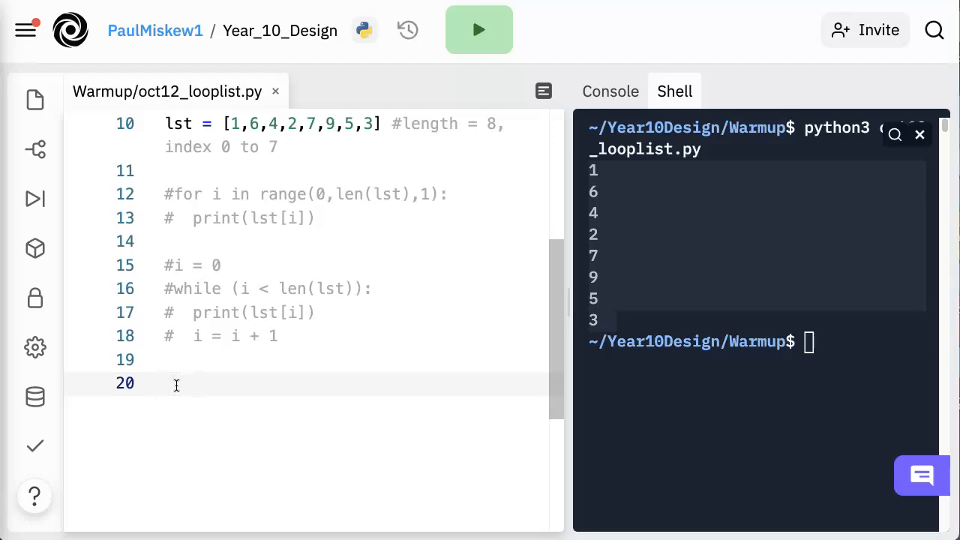
type("for elements in lst")
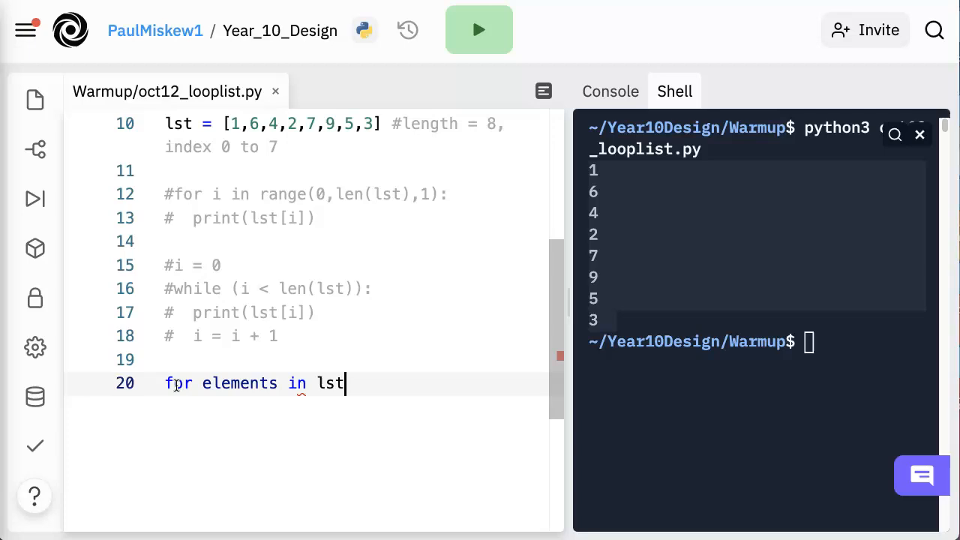
type("print(elemen")
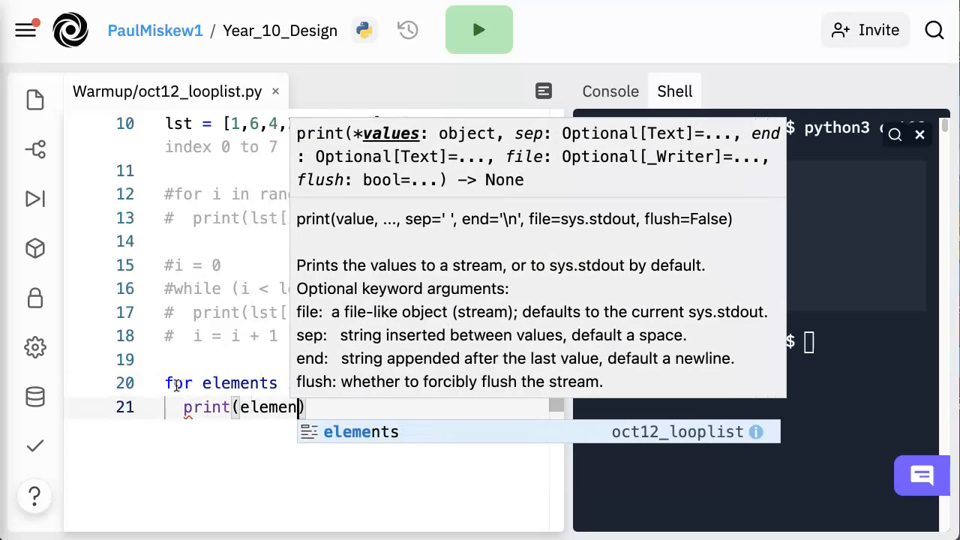
left_click(478, 30)
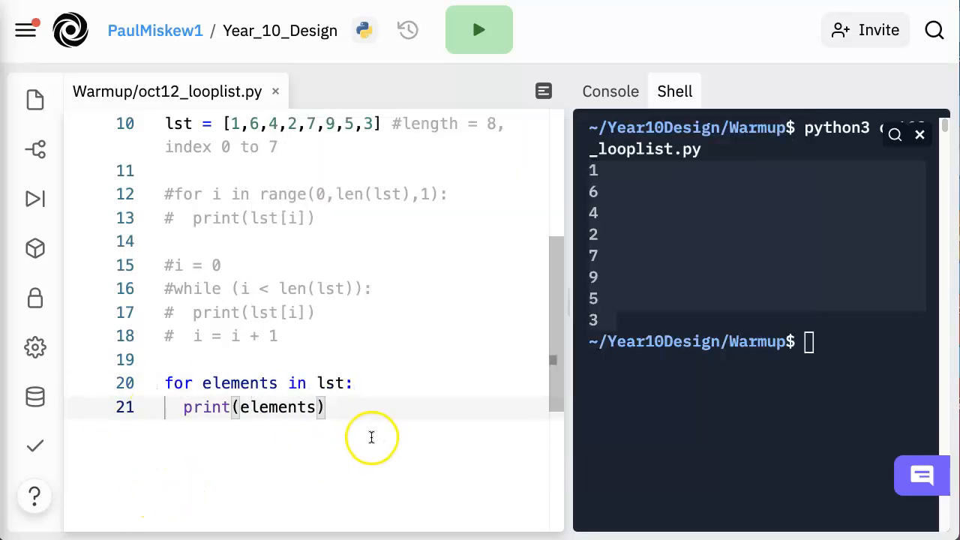
left_click(478, 30)
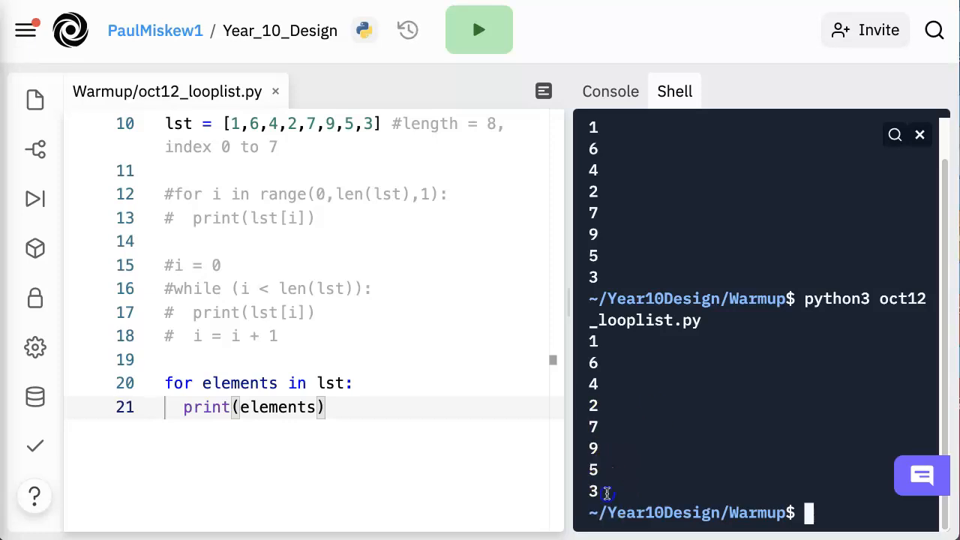